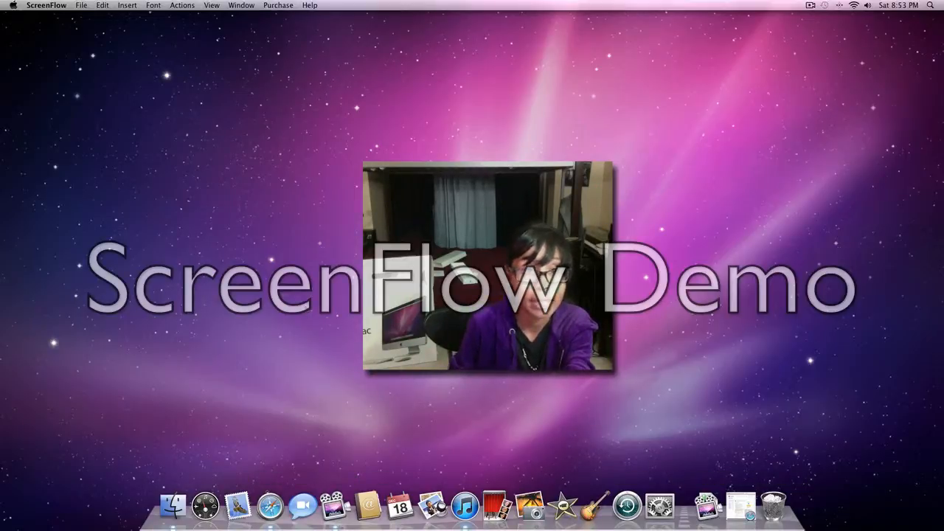
Step: Browse the Edit menu, then the File menu showing New Recording, Open and Export
left_click(103, 5)
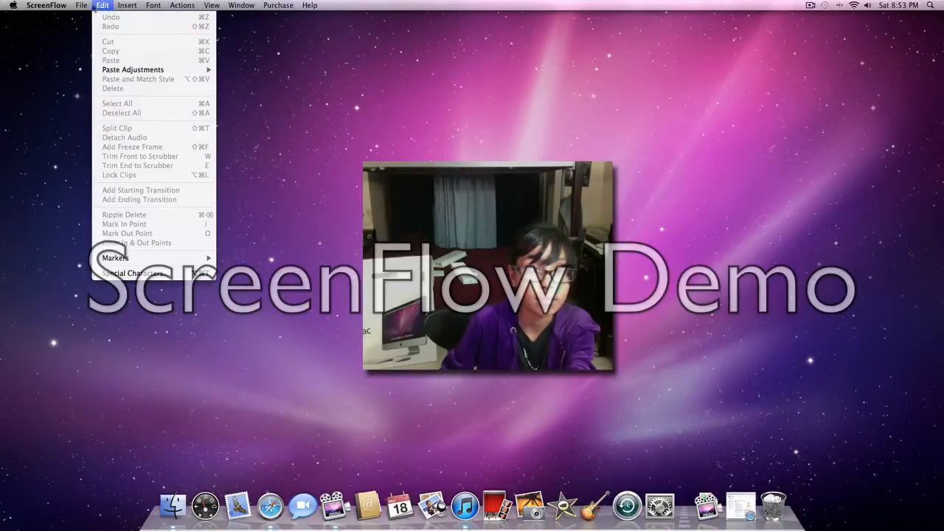
left_click(80, 5)
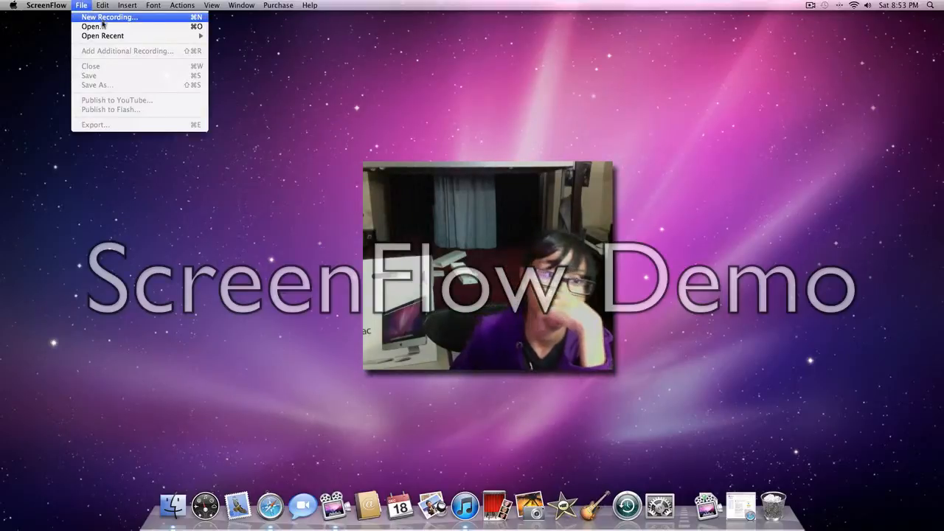
Step: Browse the Edit, Font and Purchase menus, ending on the ScreenFlow application menu
left_click(91, 27)
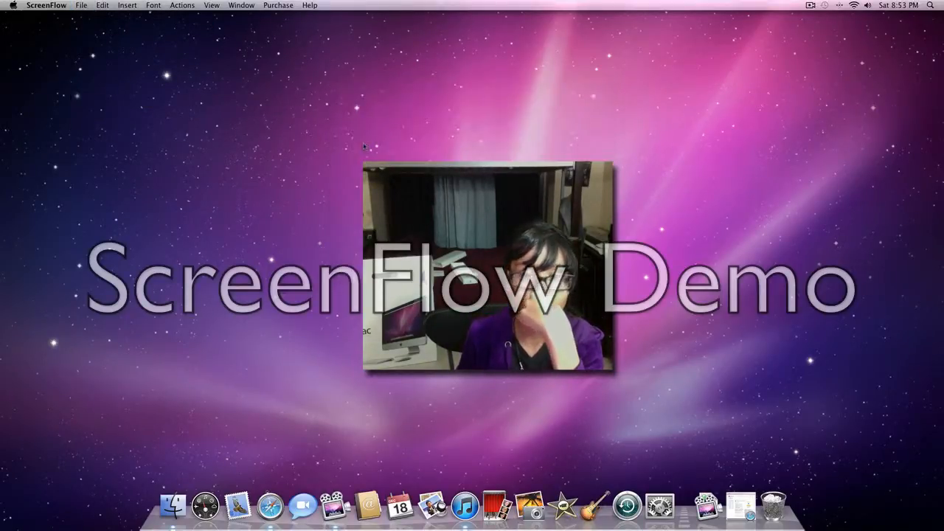
left_click(102, 5)
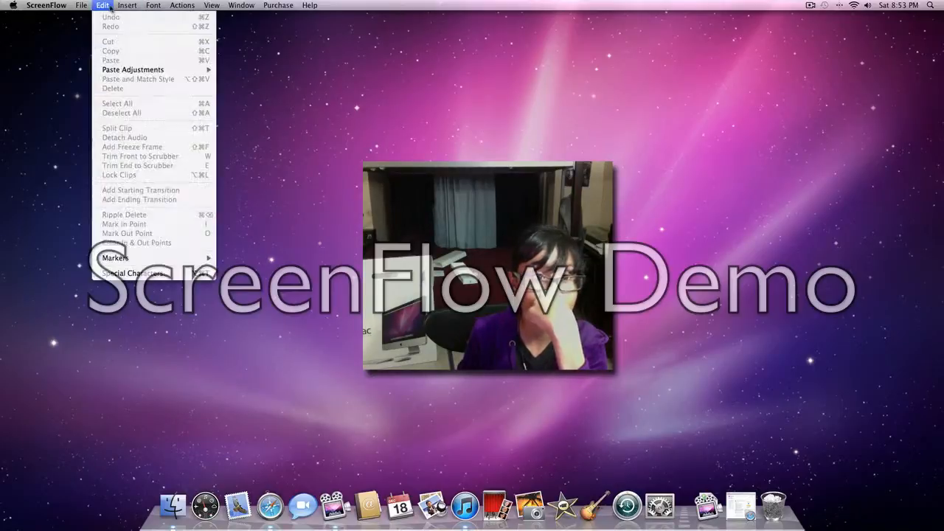
left_click(154, 6)
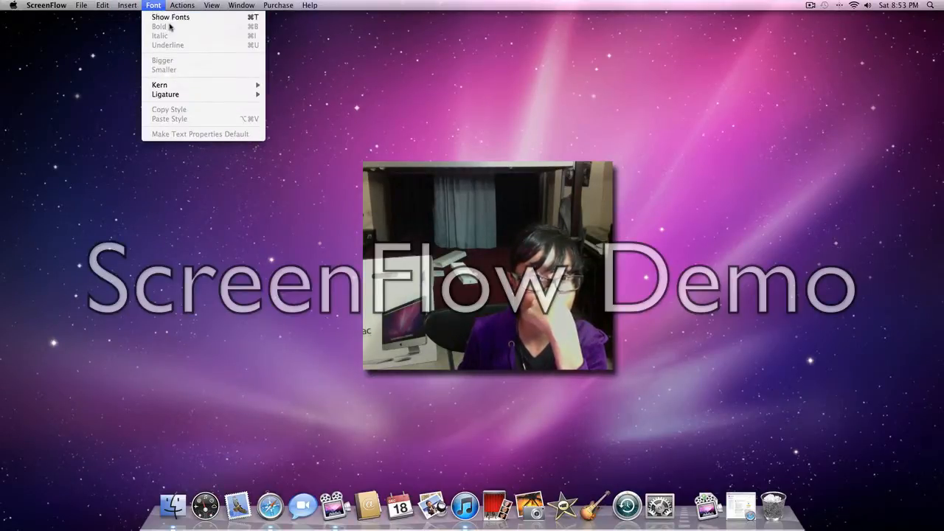
left_click(278, 5)
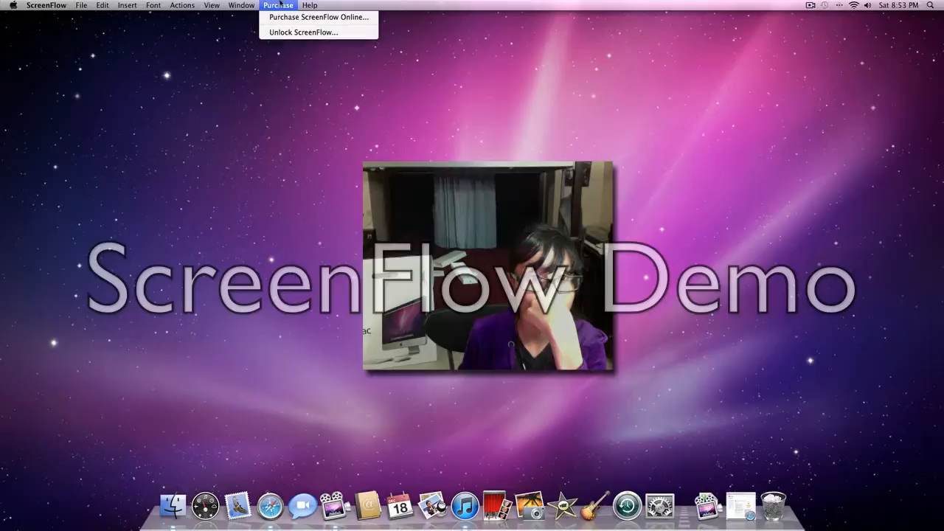
left_click(46, 5)
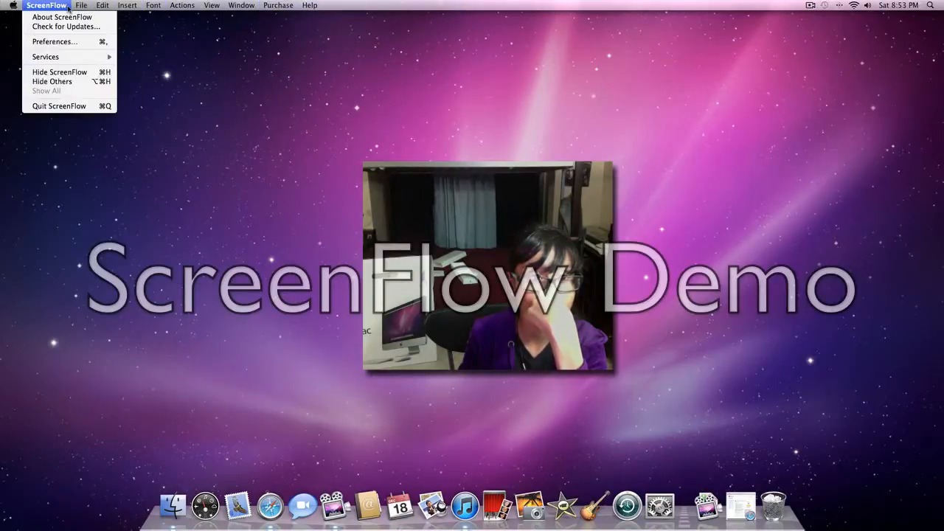